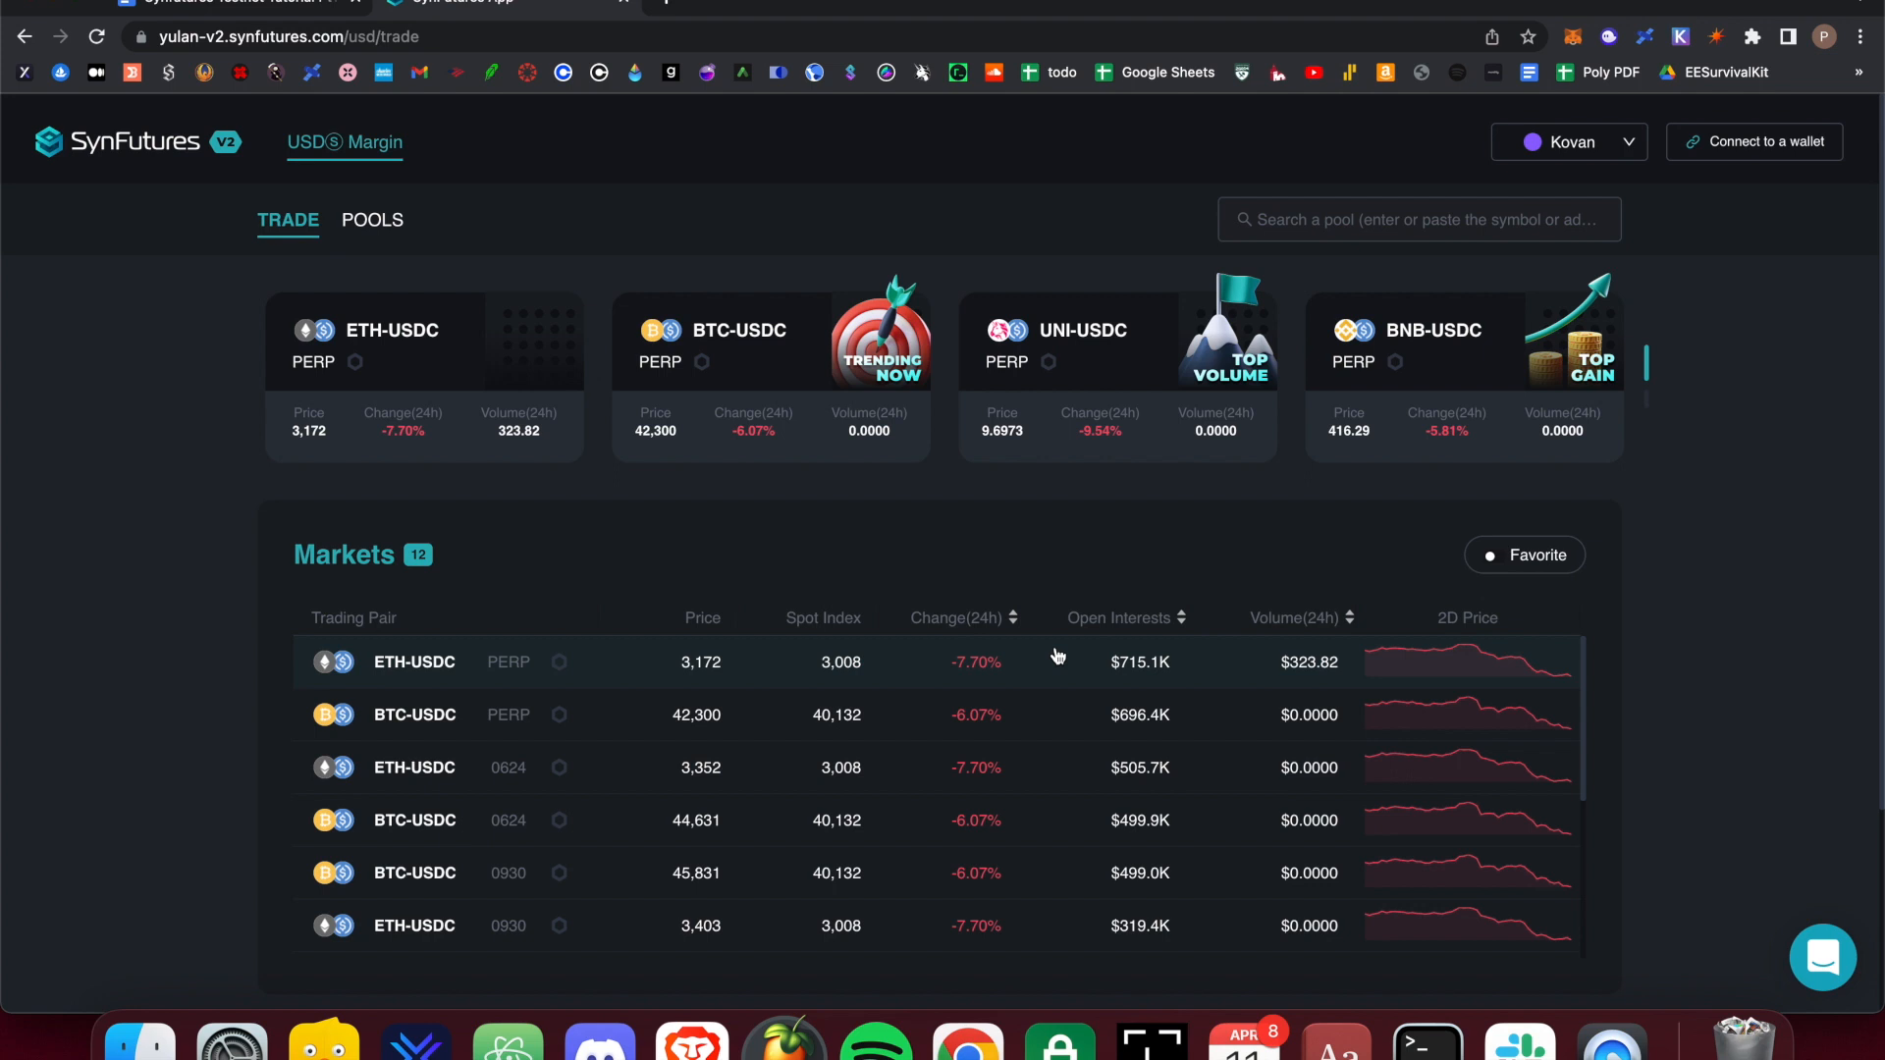
{"action": "mouse_move", "coordinate": [1365, 321]}
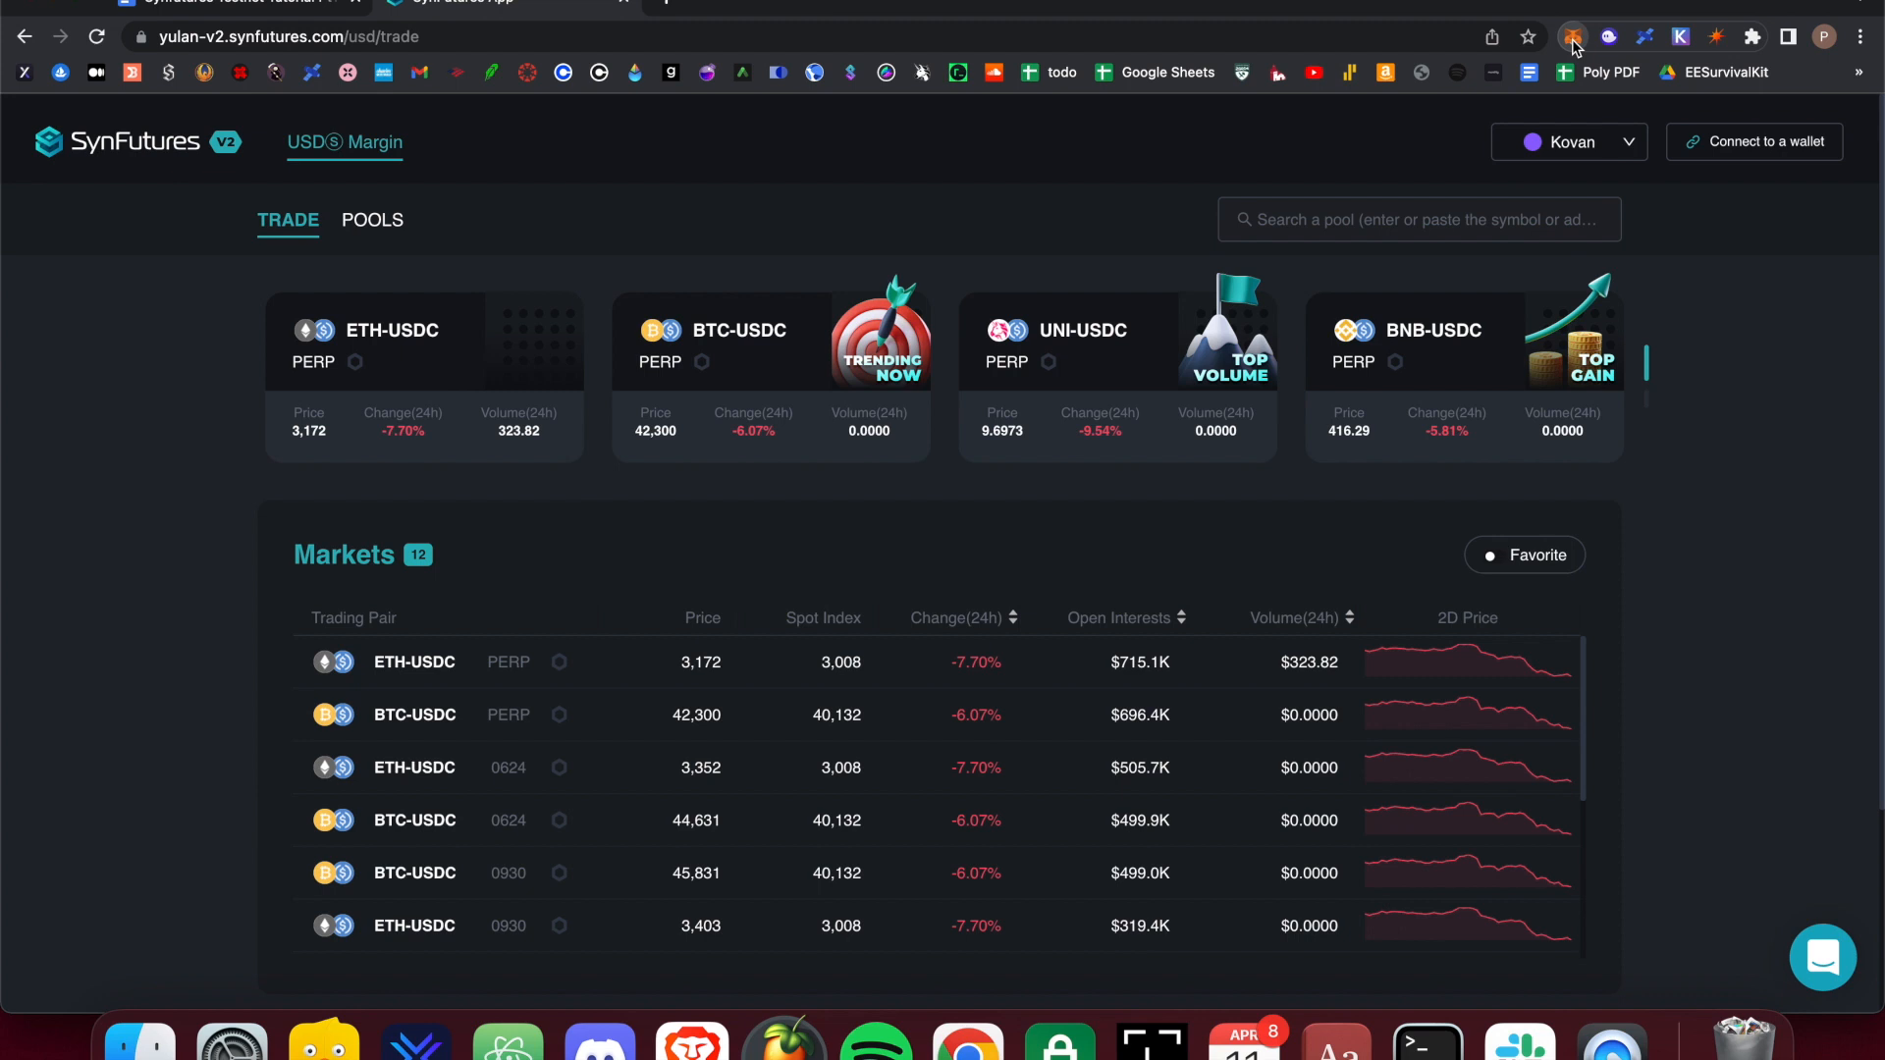
Open the MetaMask wallet and browse its network list, staying on Ethereum Mainnet.
{"action": "left_click", "coordinate": [1572, 37]}
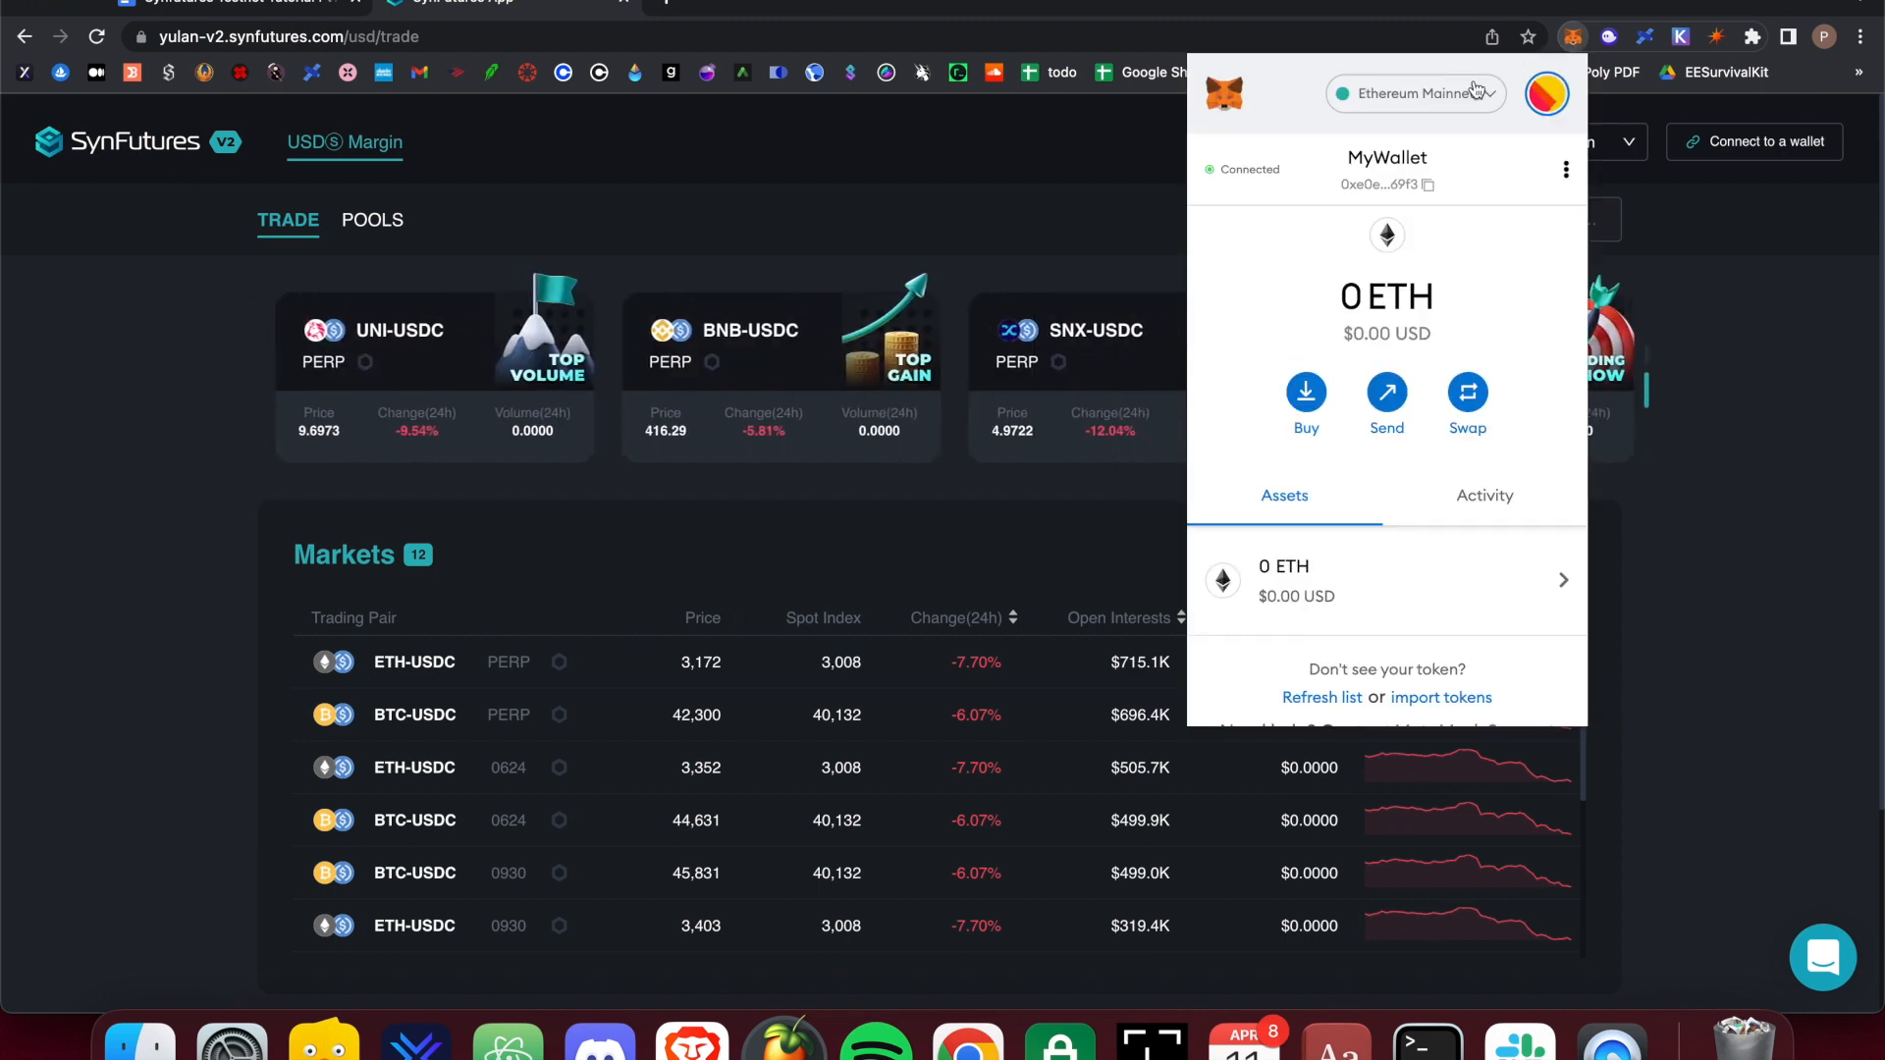
{"action": "left_click", "coordinate": [1415, 92]}
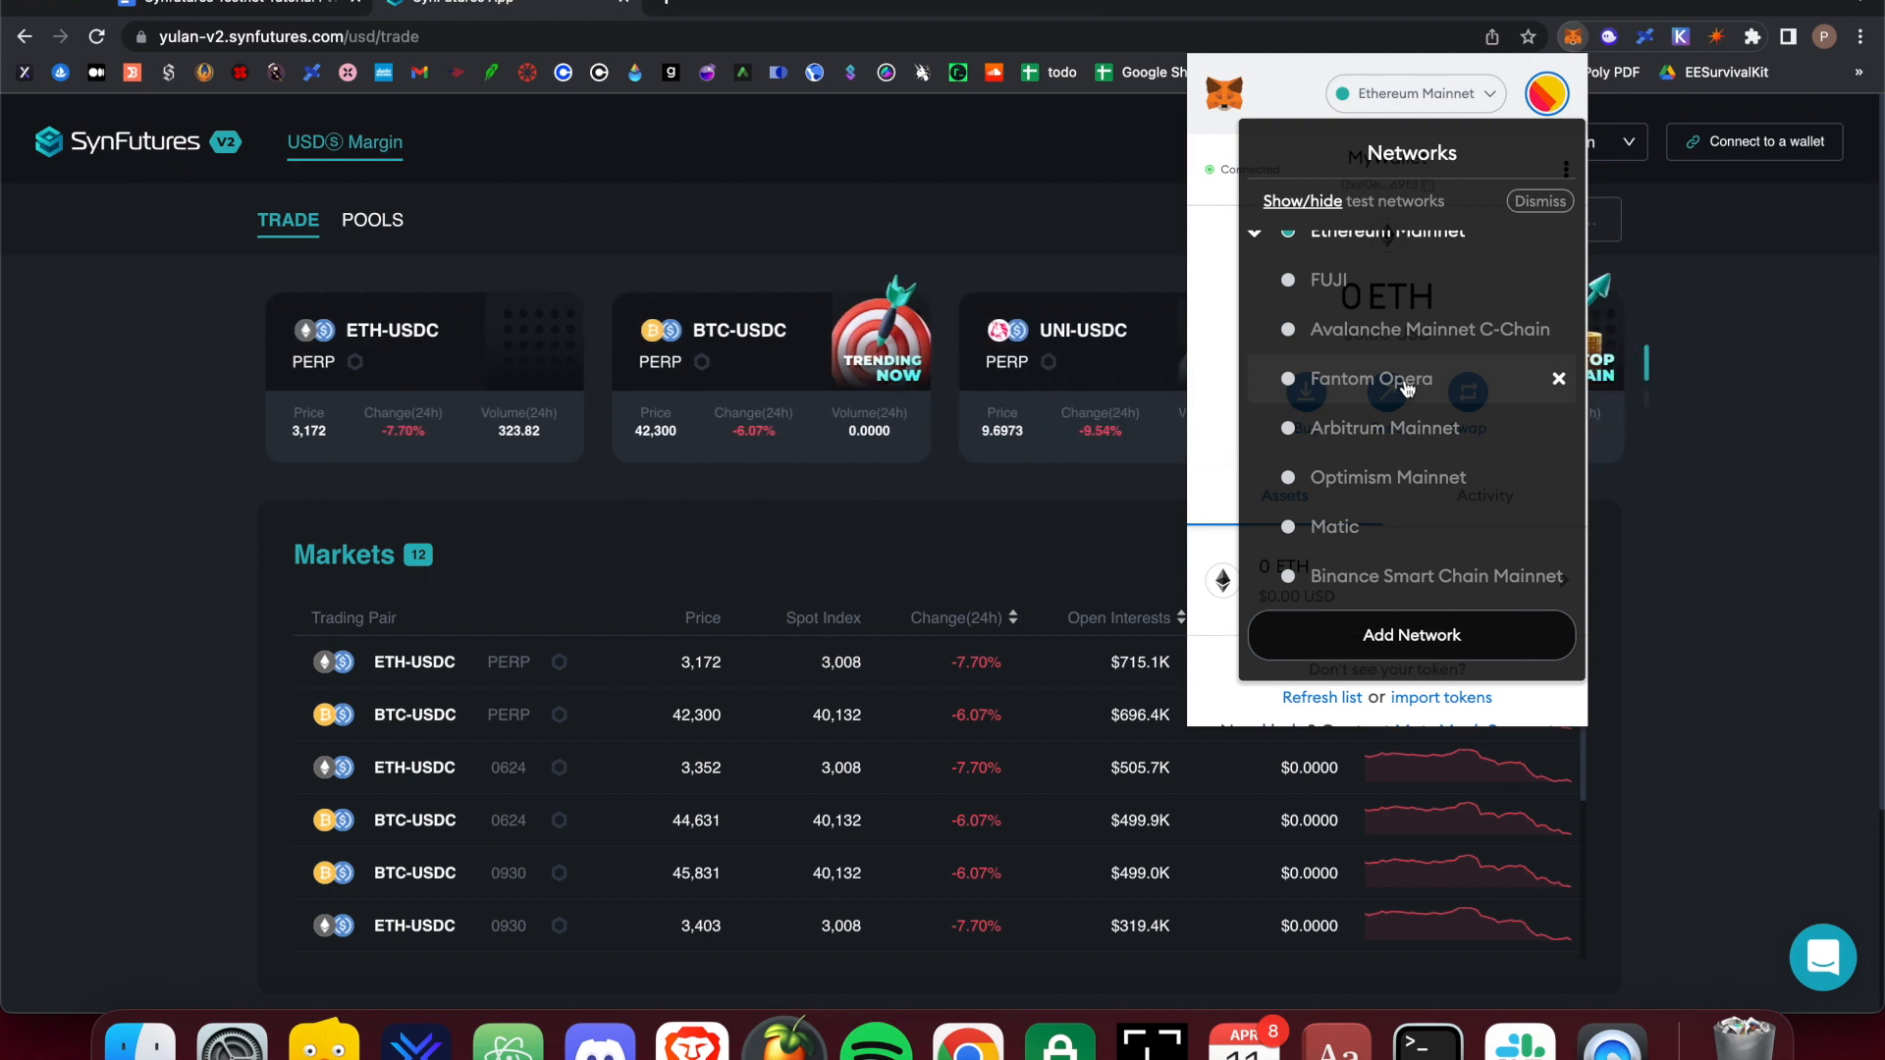
{"action": "left_click", "coordinate": [1559, 379]}
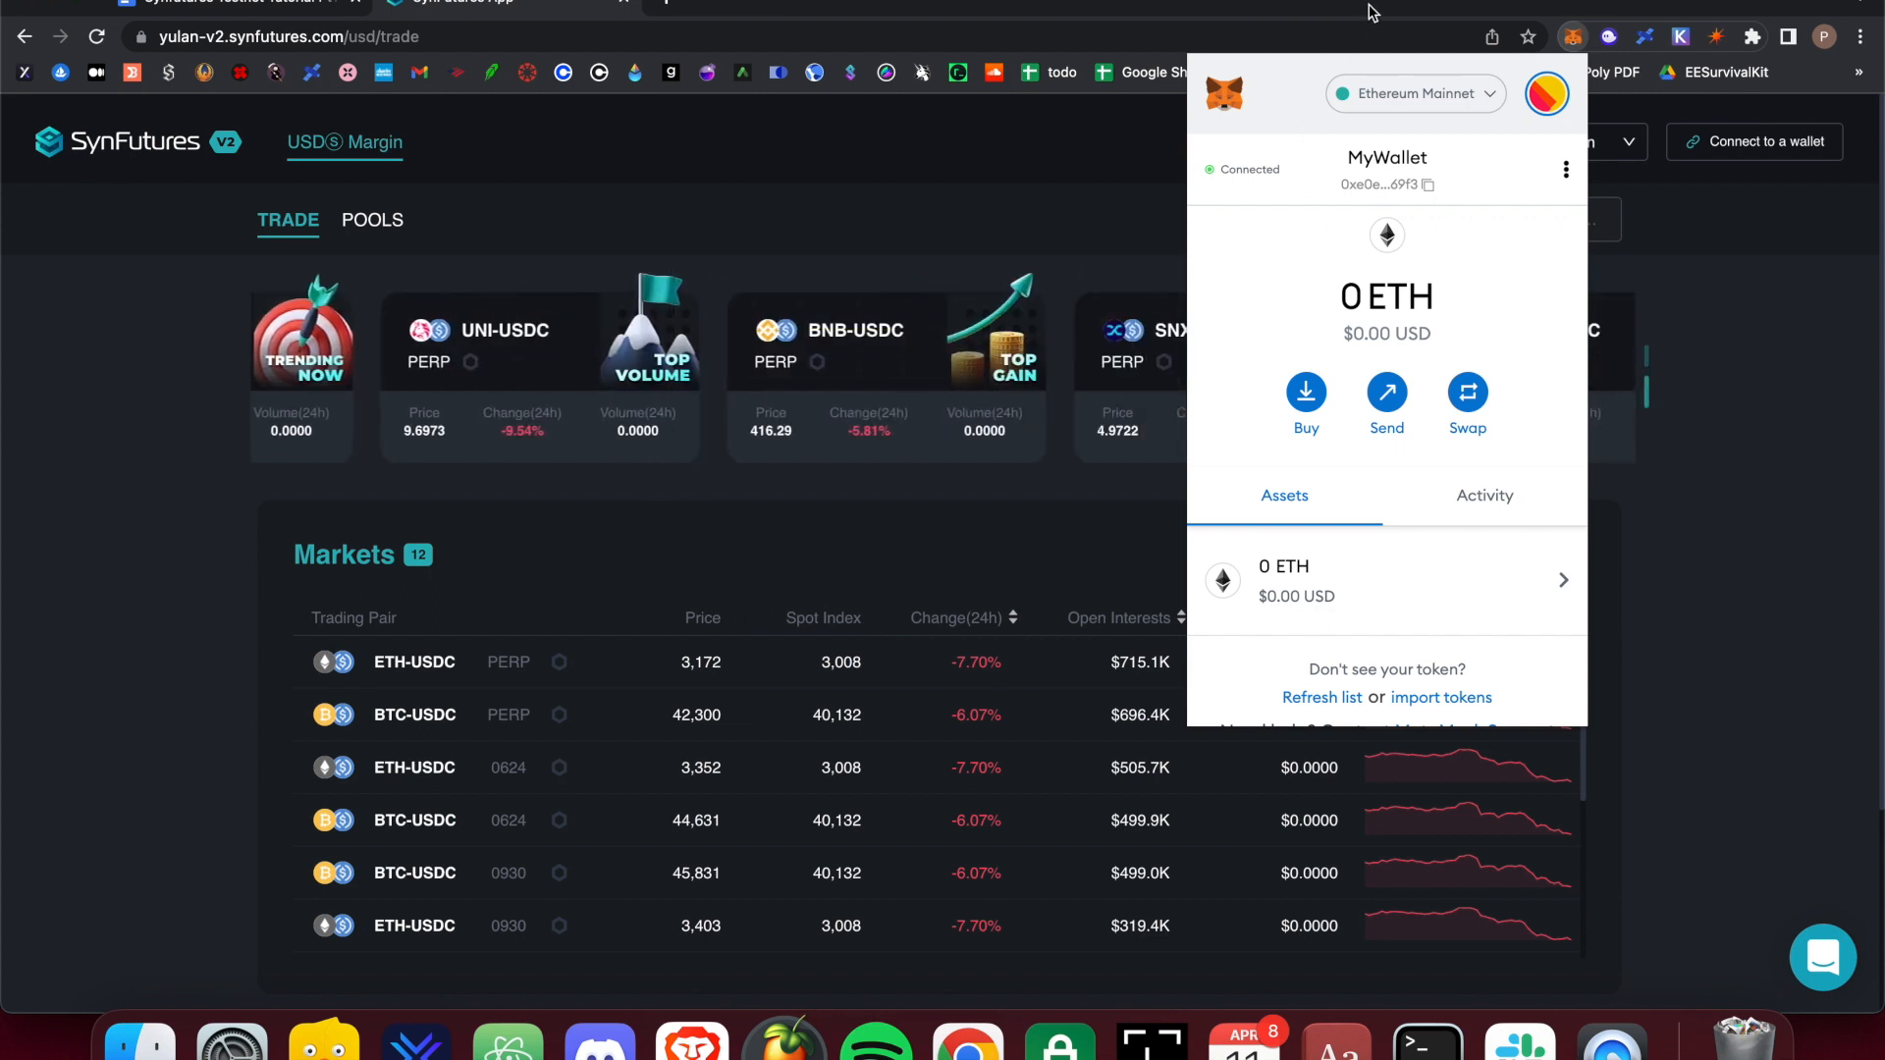
Enable 'Show test networks' in MetaMask's advanced settings.
{"action": "left_click", "coordinate": [1414, 92]}
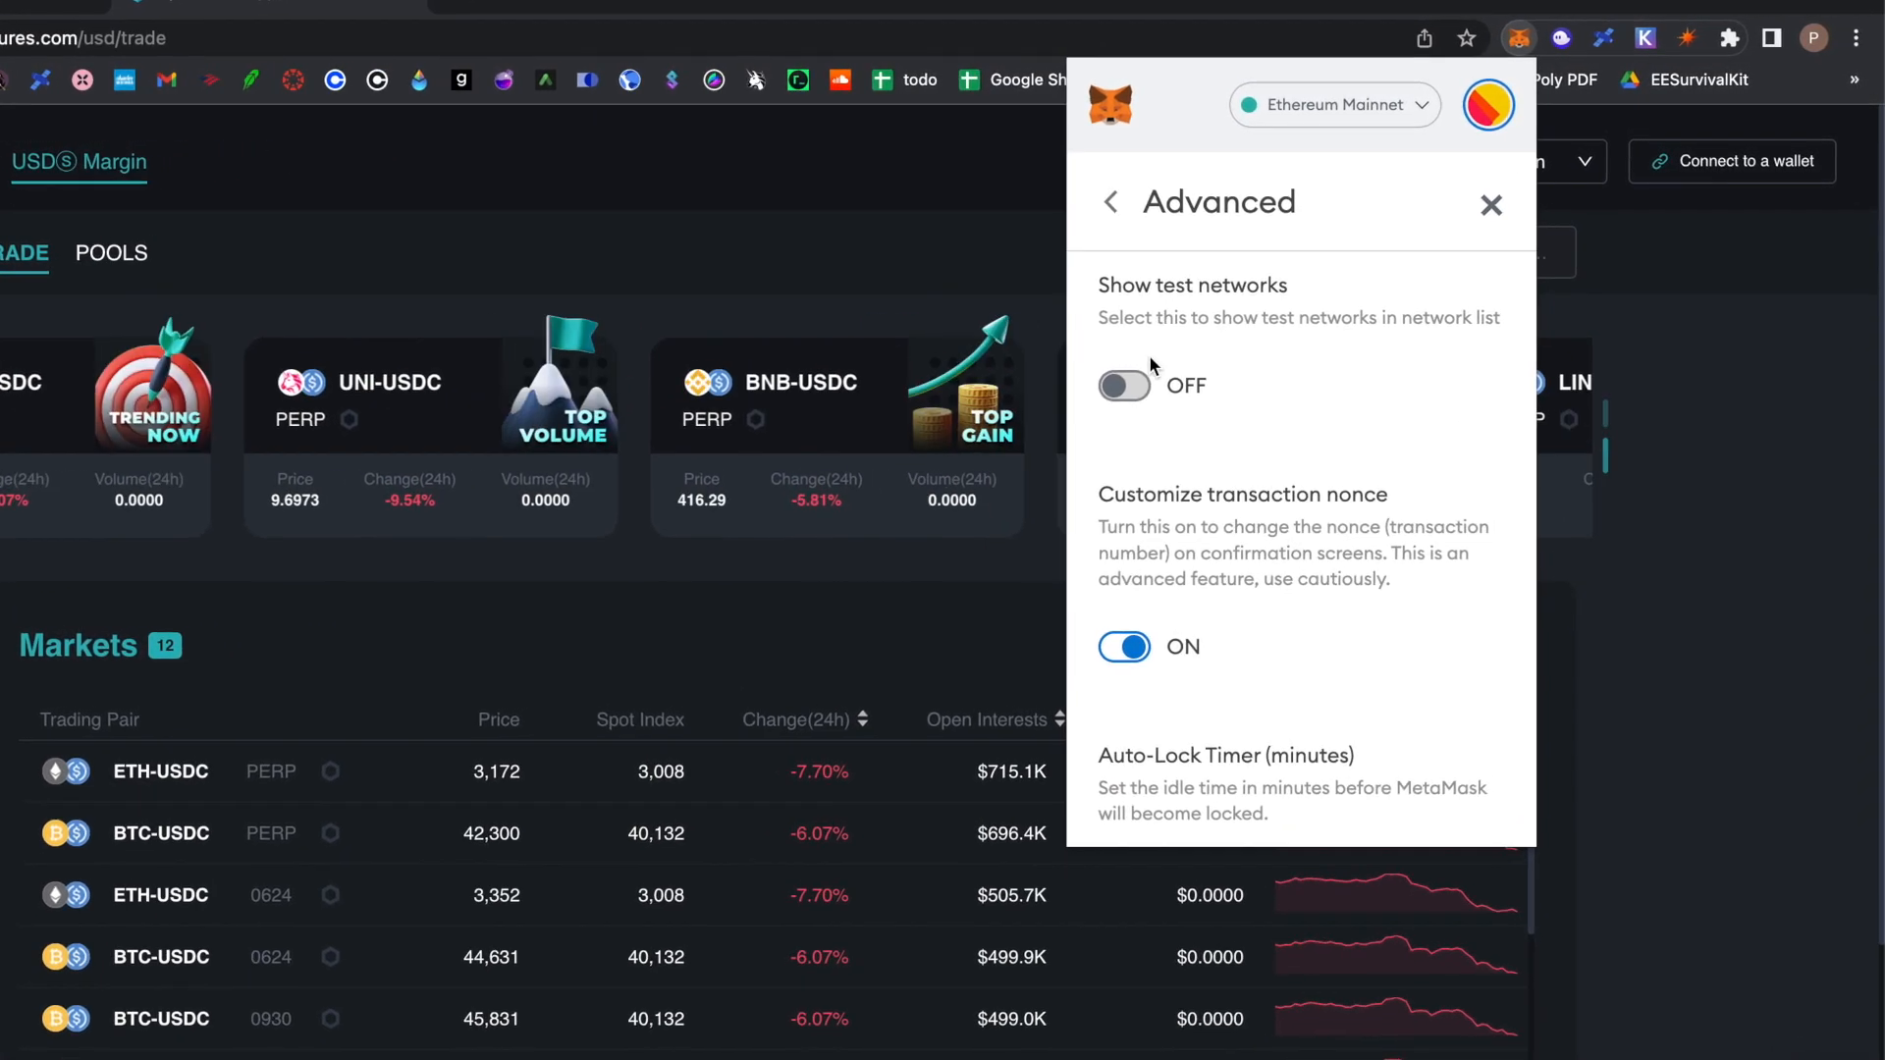
{"action": "left_click", "coordinate": [1124, 386]}
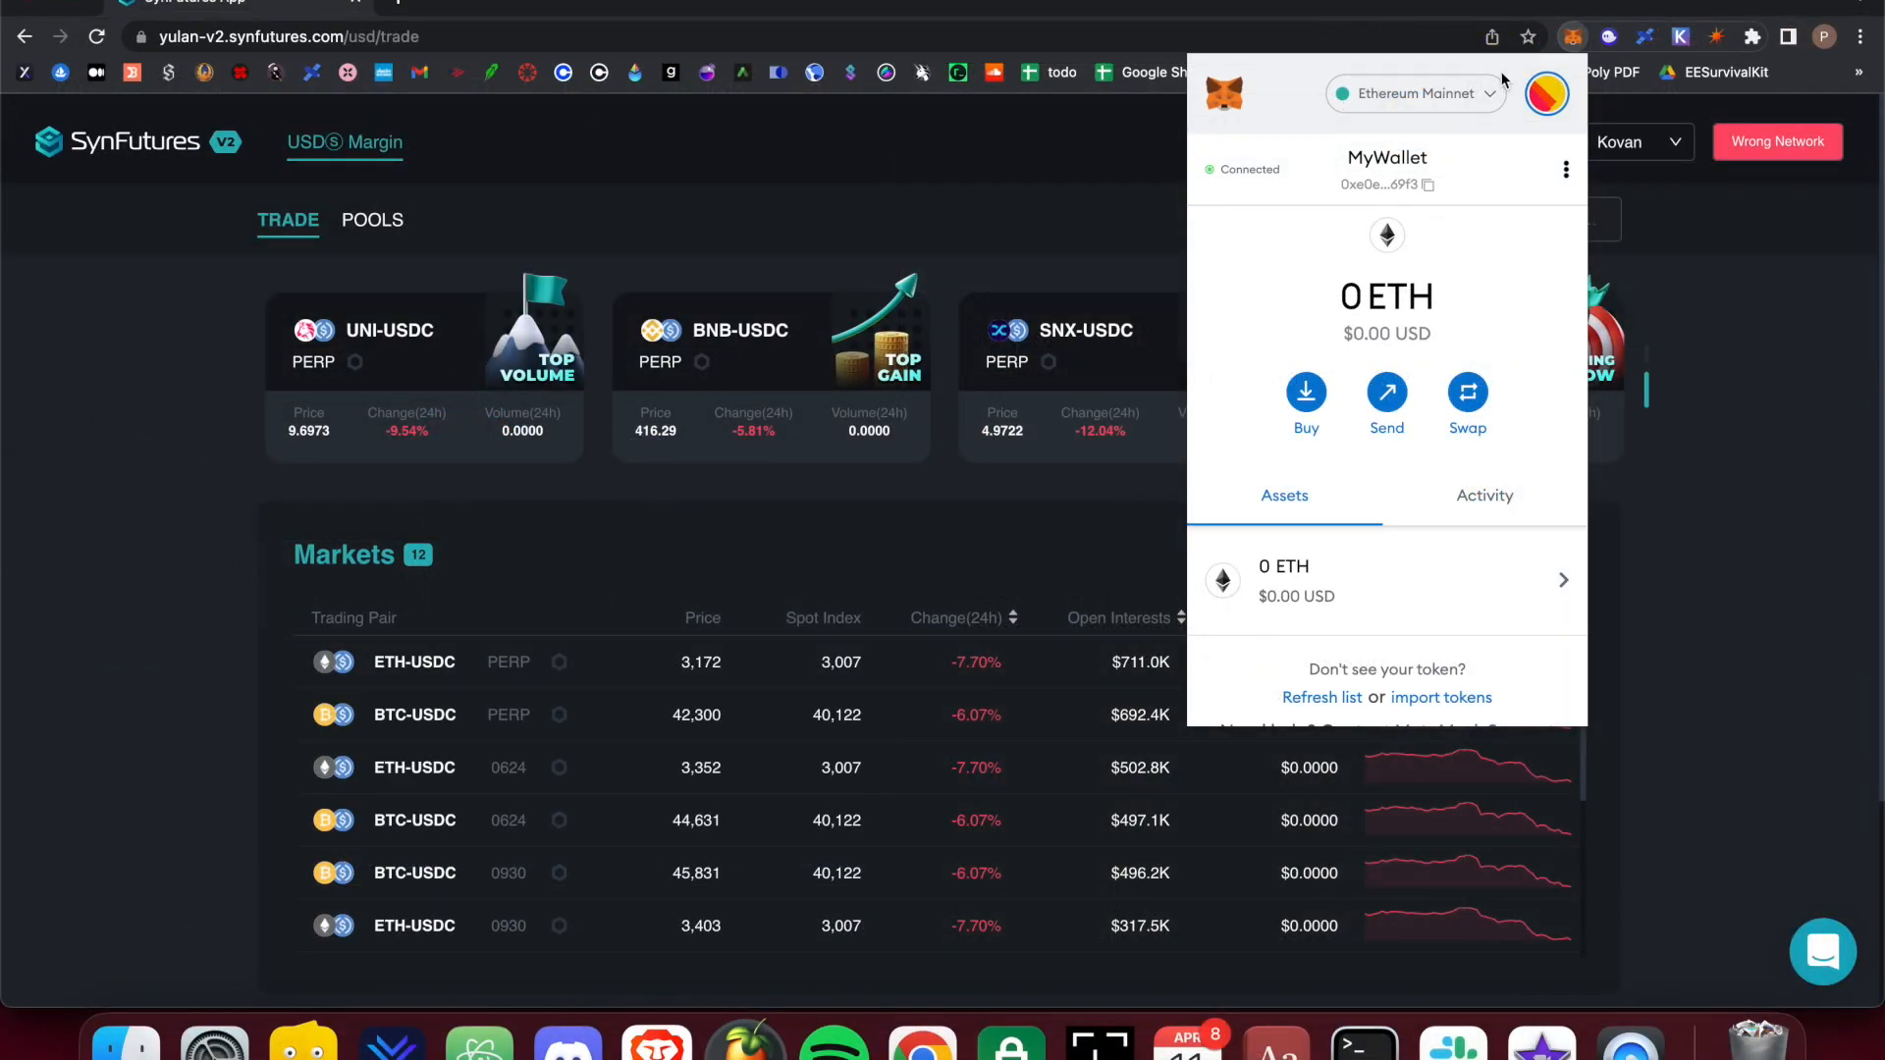
Select Kovan Test Network from the MetaMask network list and return to the page.
{"action": "left_click", "coordinate": [1414, 94]}
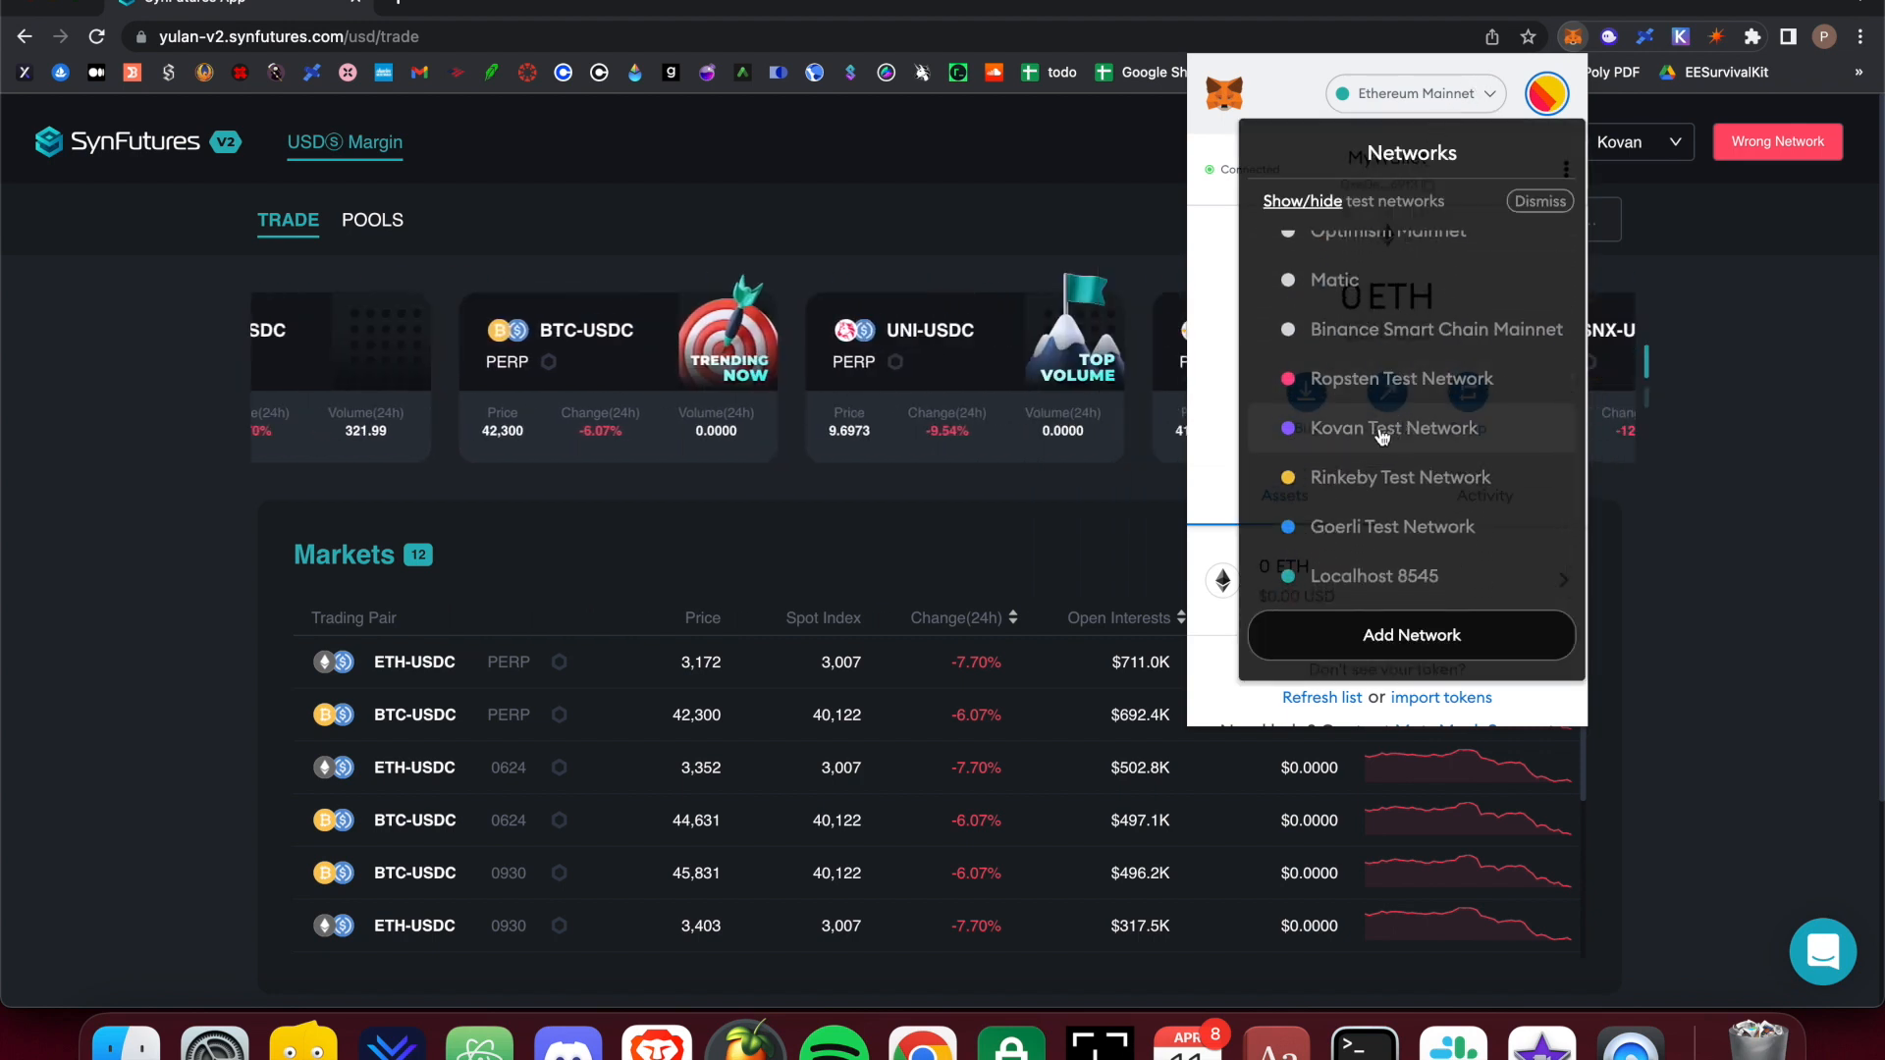
{"action": "left_click", "coordinate": [1394, 428]}
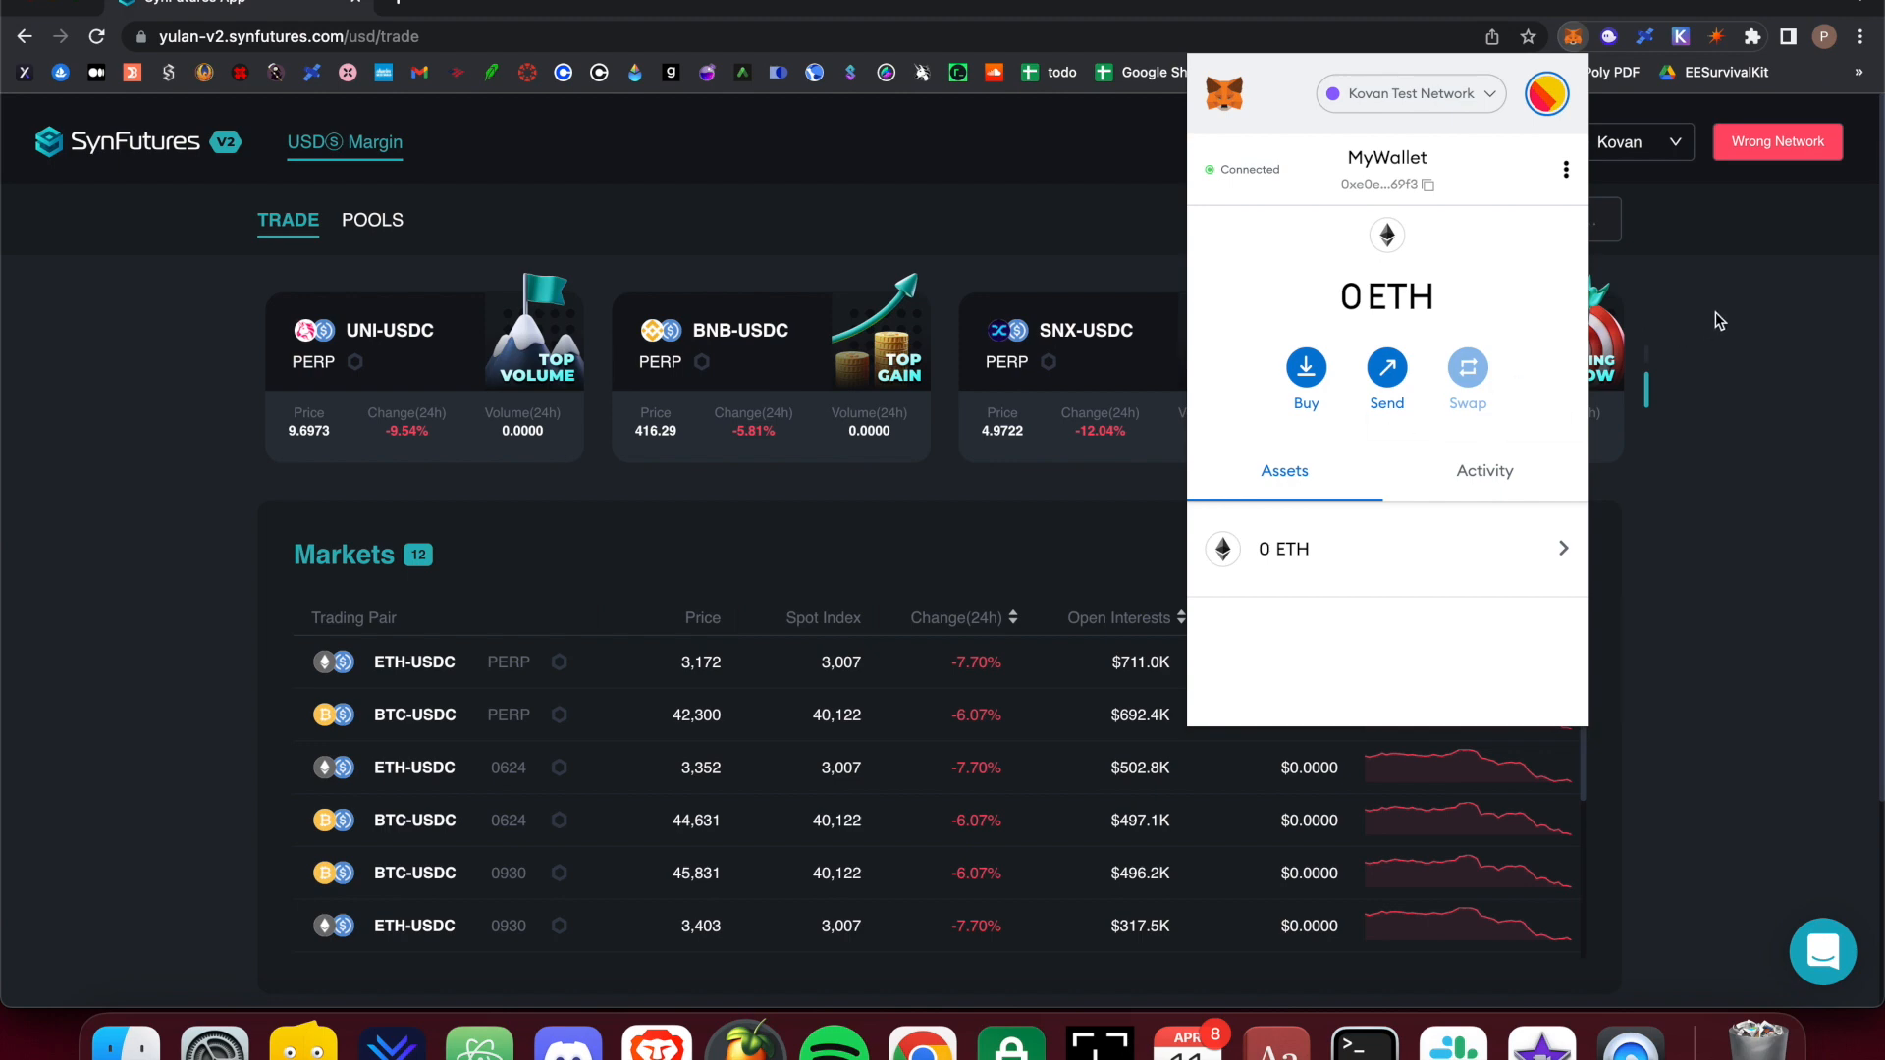
{"action": "left_click", "coordinate": [1719, 321]}
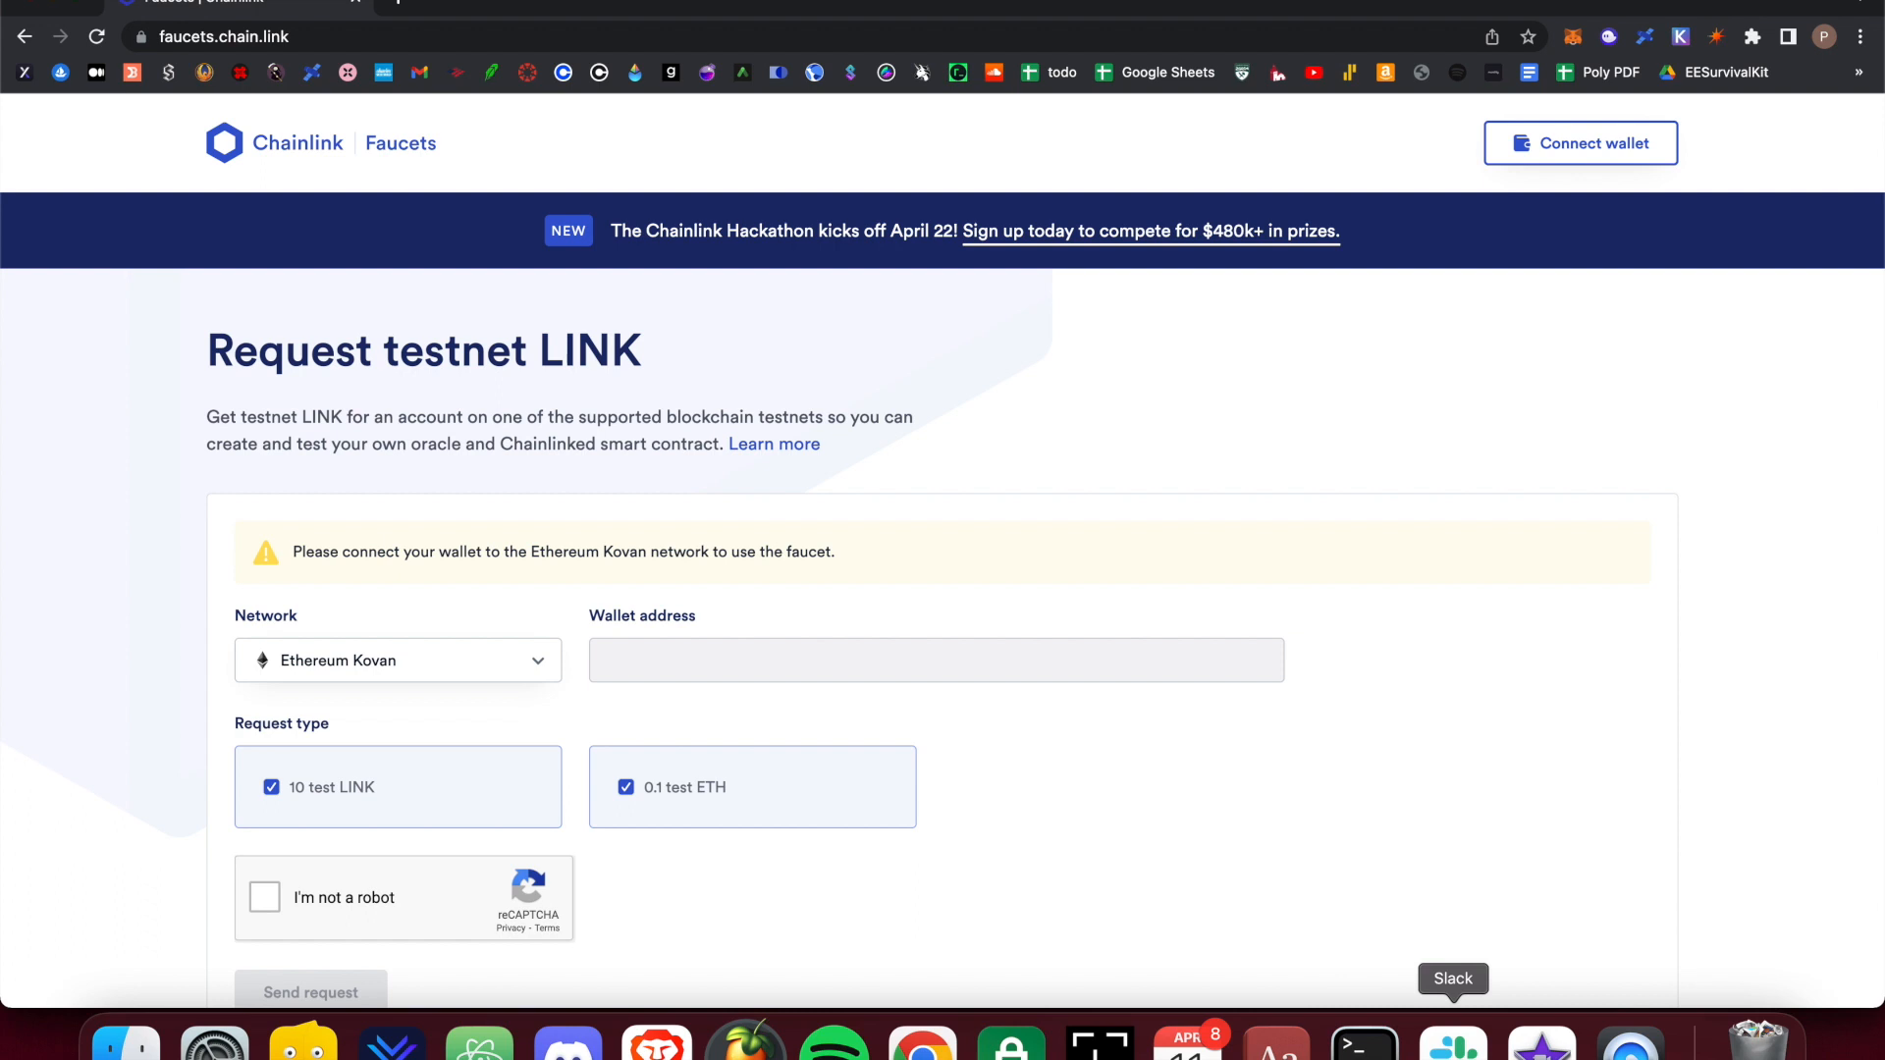
{"action": "mouse_move", "coordinate": [1022, 649]}
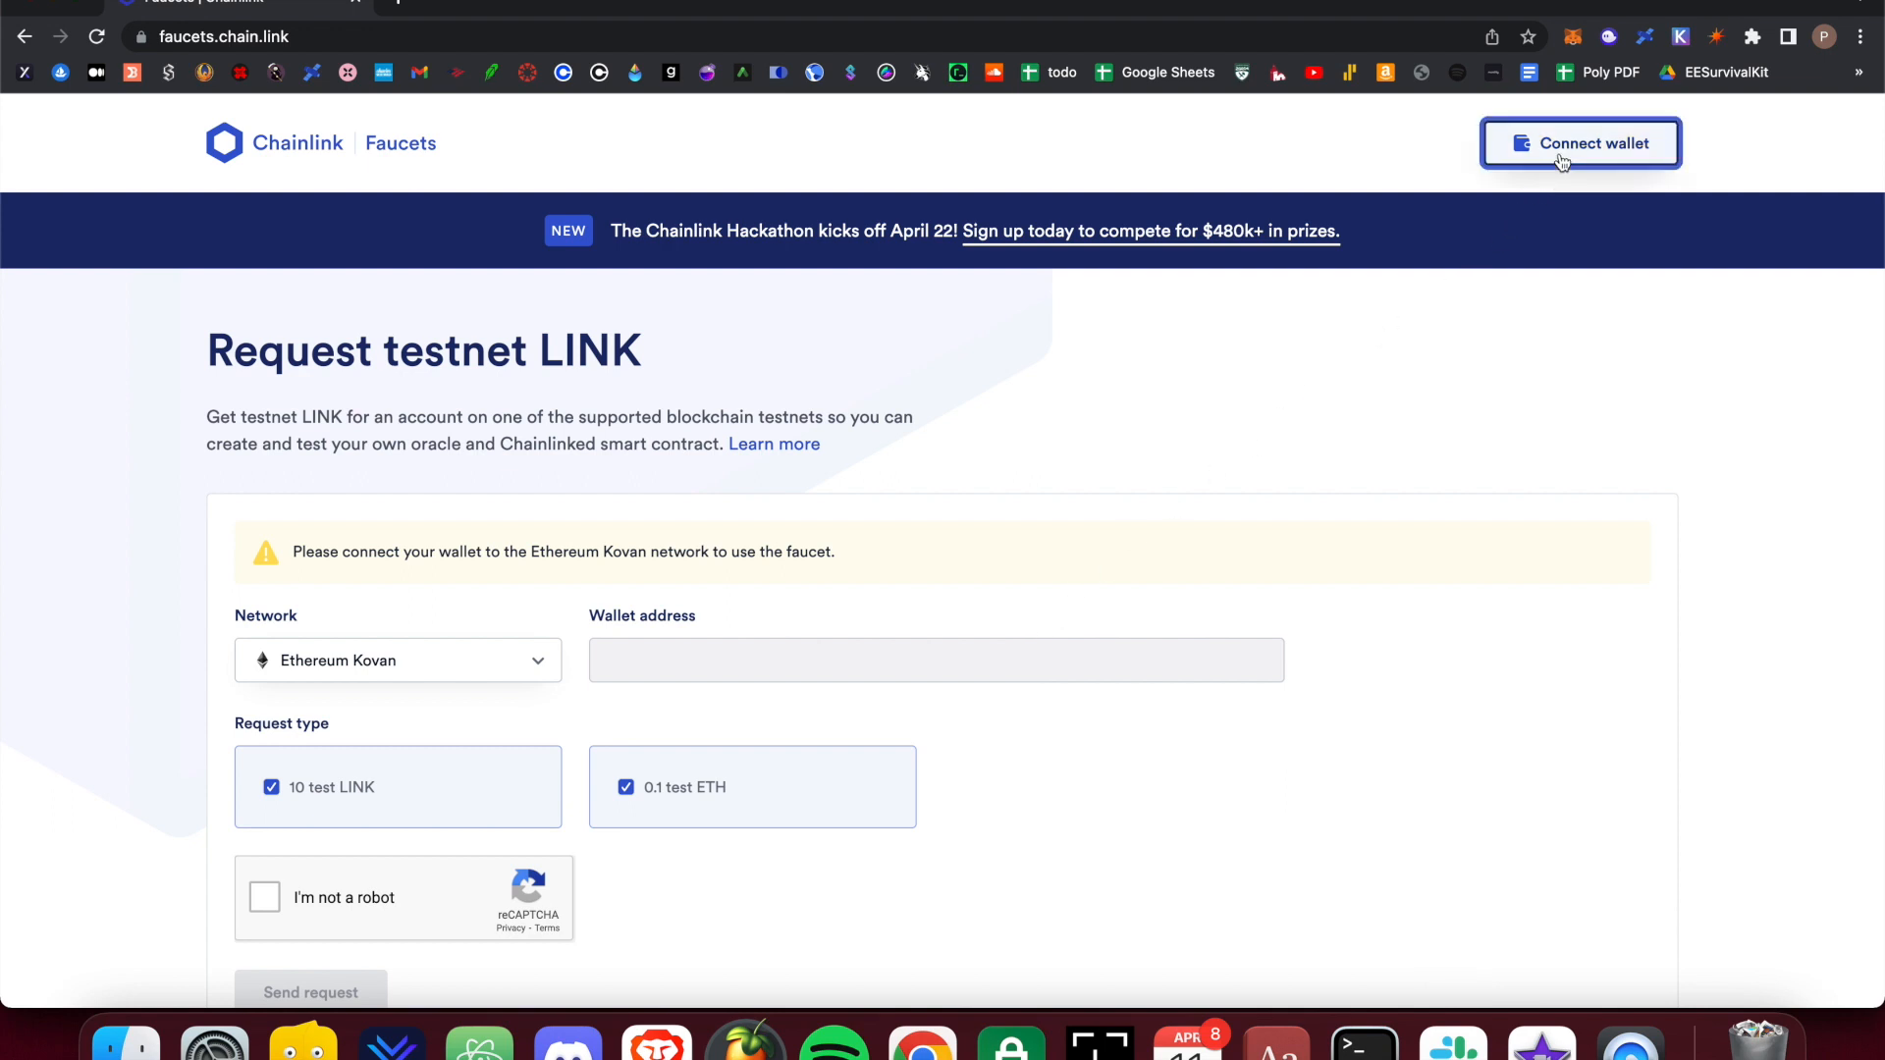
Begin connecting MetaMask to the Chainlink faucet page.
{"action": "left_click", "coordinate": [1580, 142]}
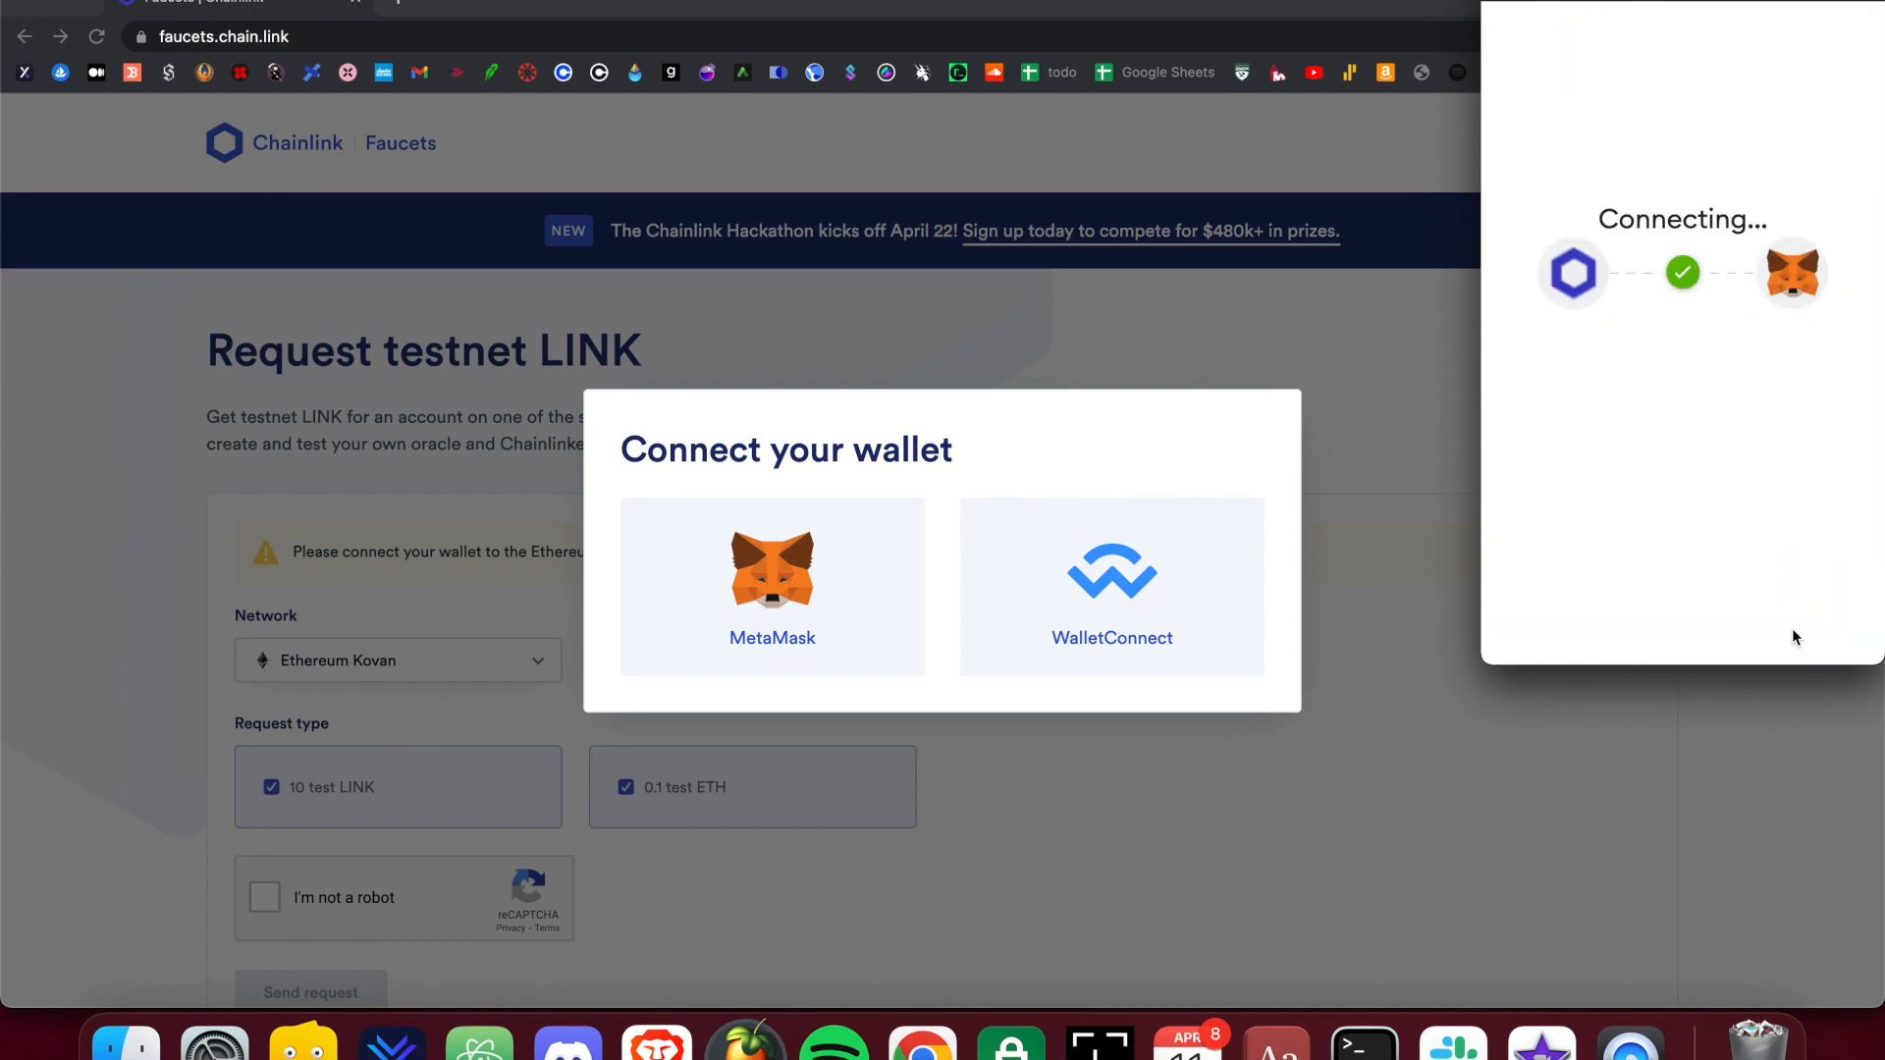
Approve the MetaMask connection, pass the robot check, and request 10 LINK plus 0.1 ETH.
{"action": "left_click", "coordinate": [773, 587]}
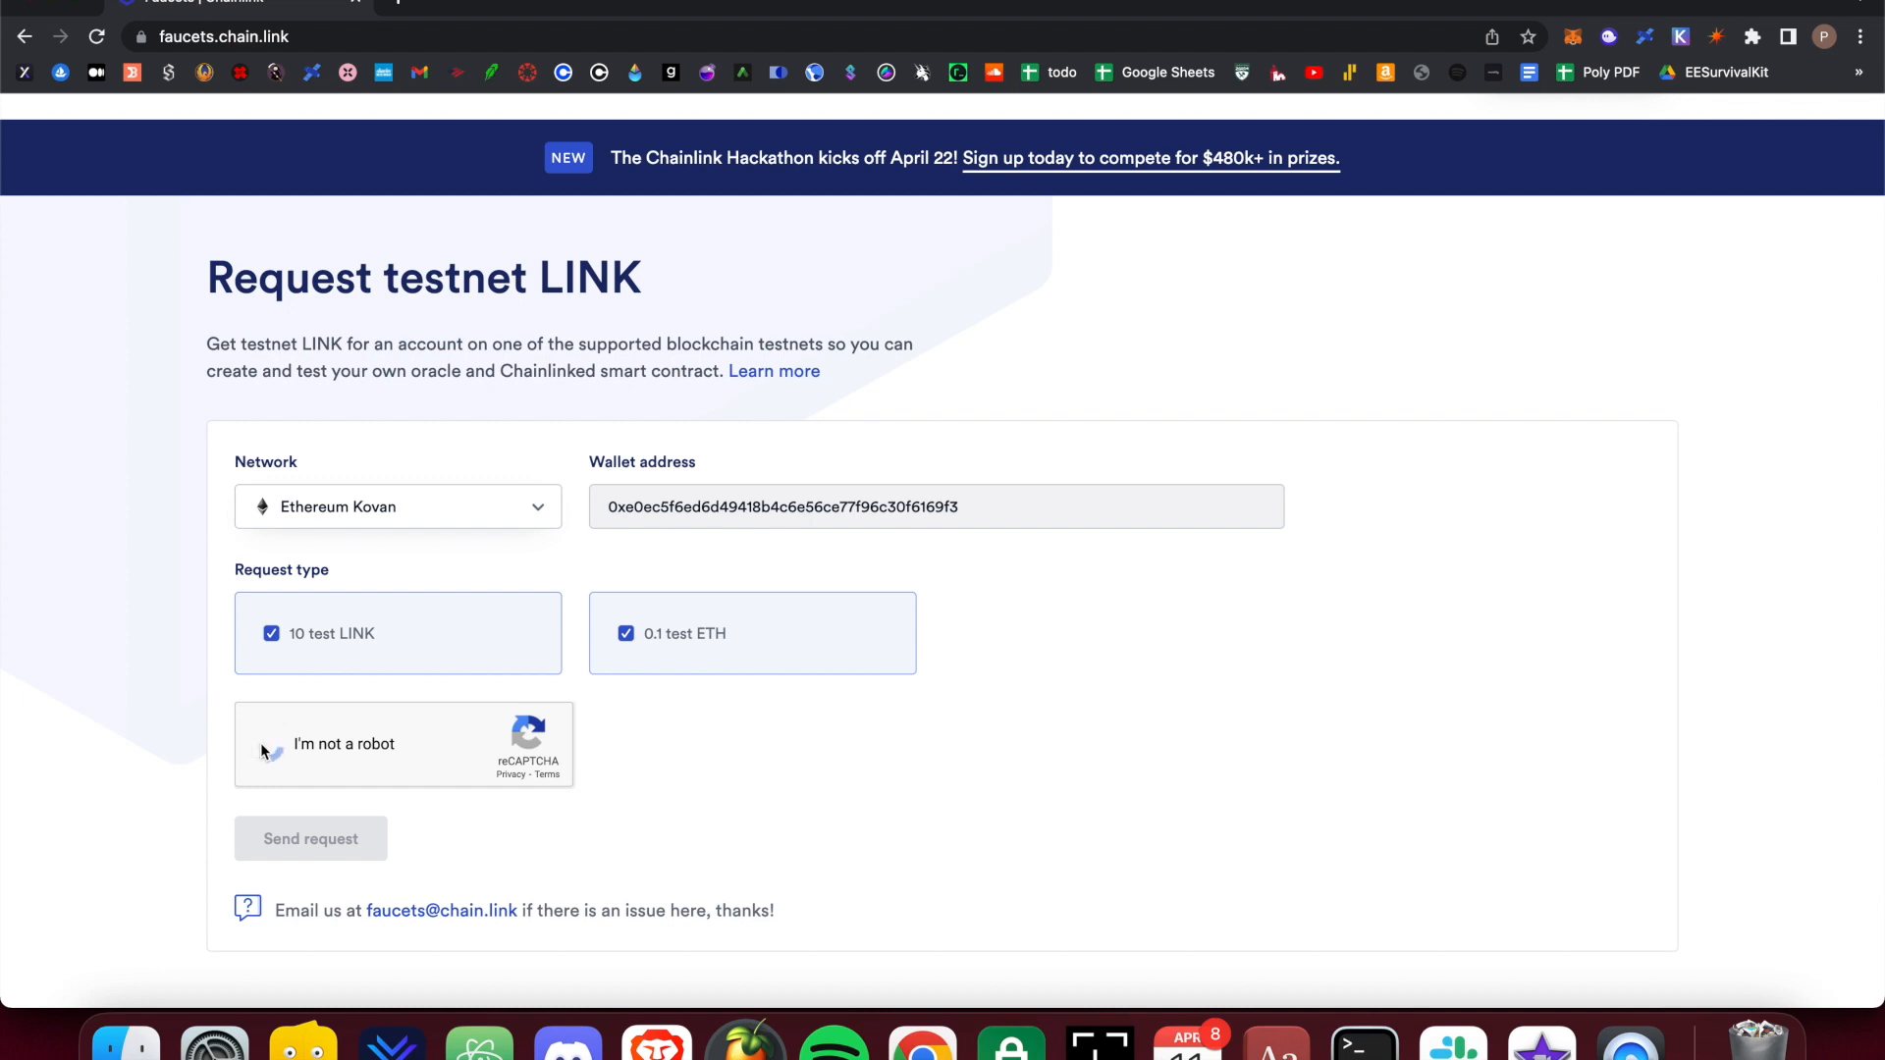
{"action": "left_click", "coordinate": [271, 743]}
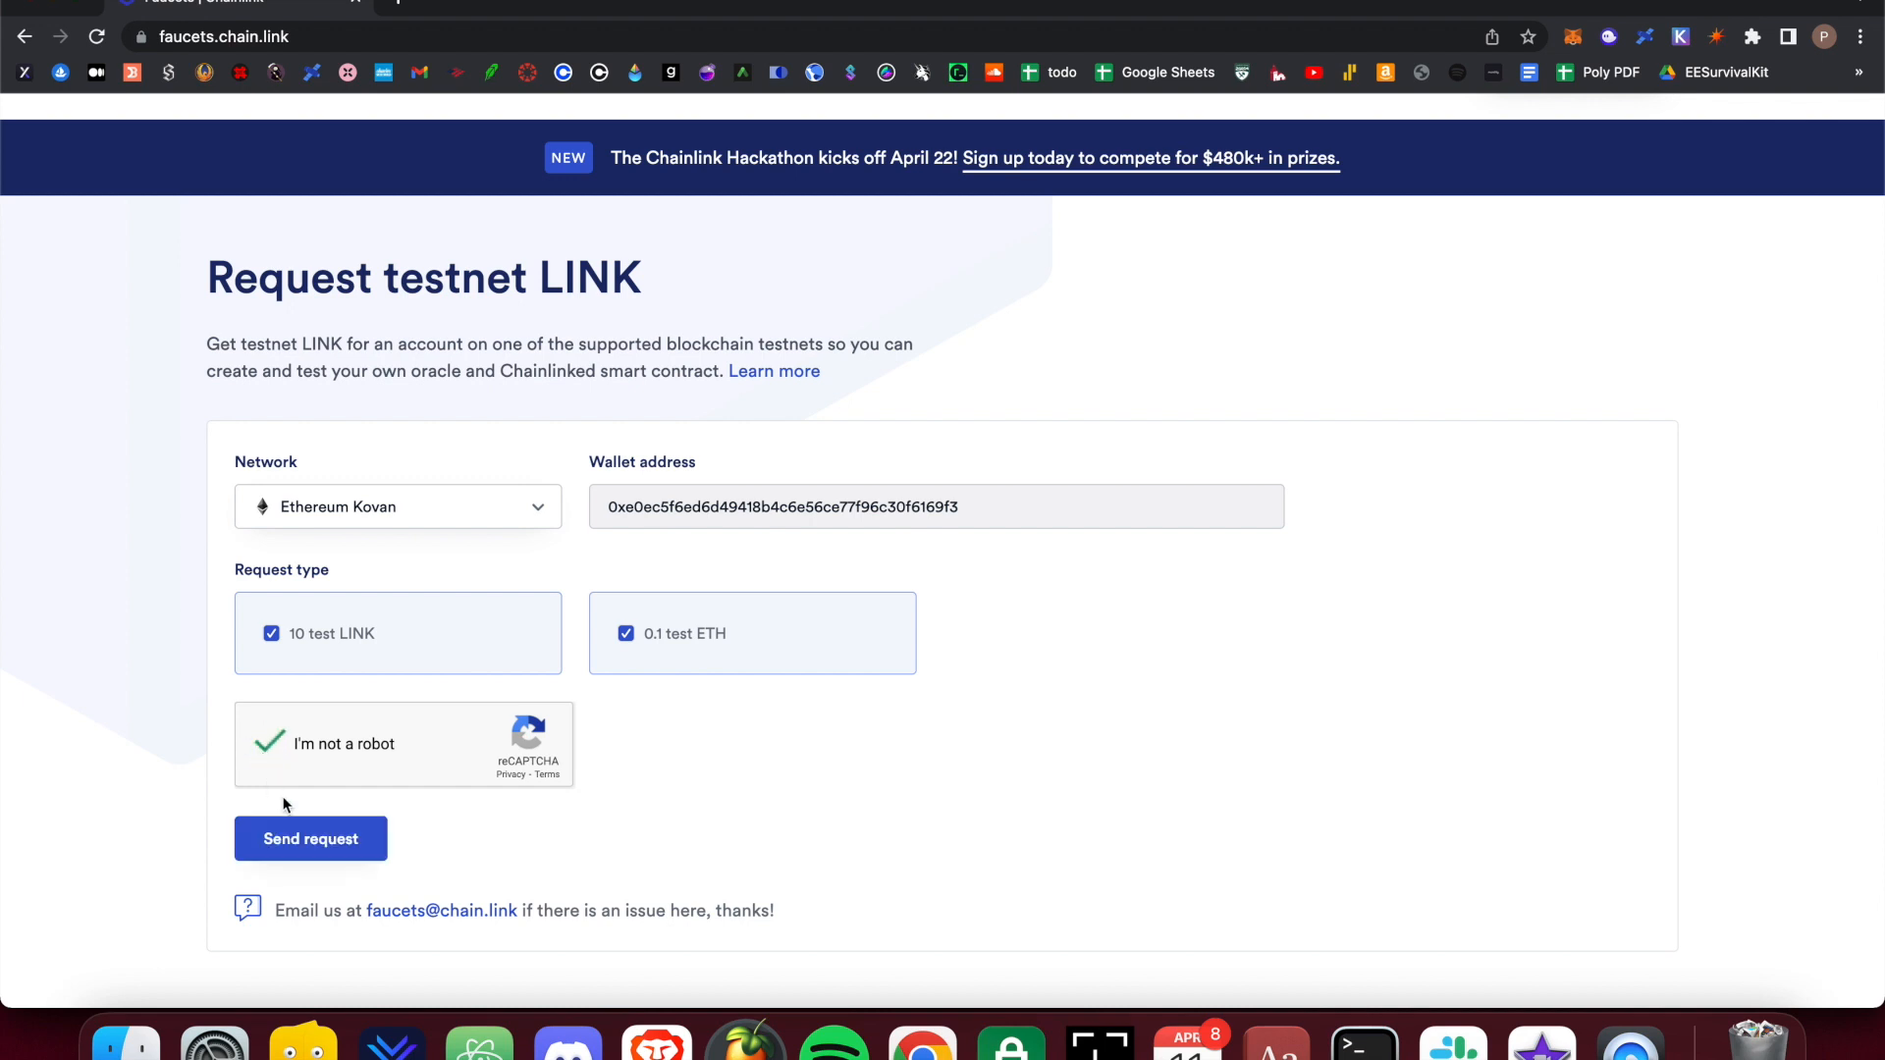
{"action": "left_click", "coordinate": [310, 838]}
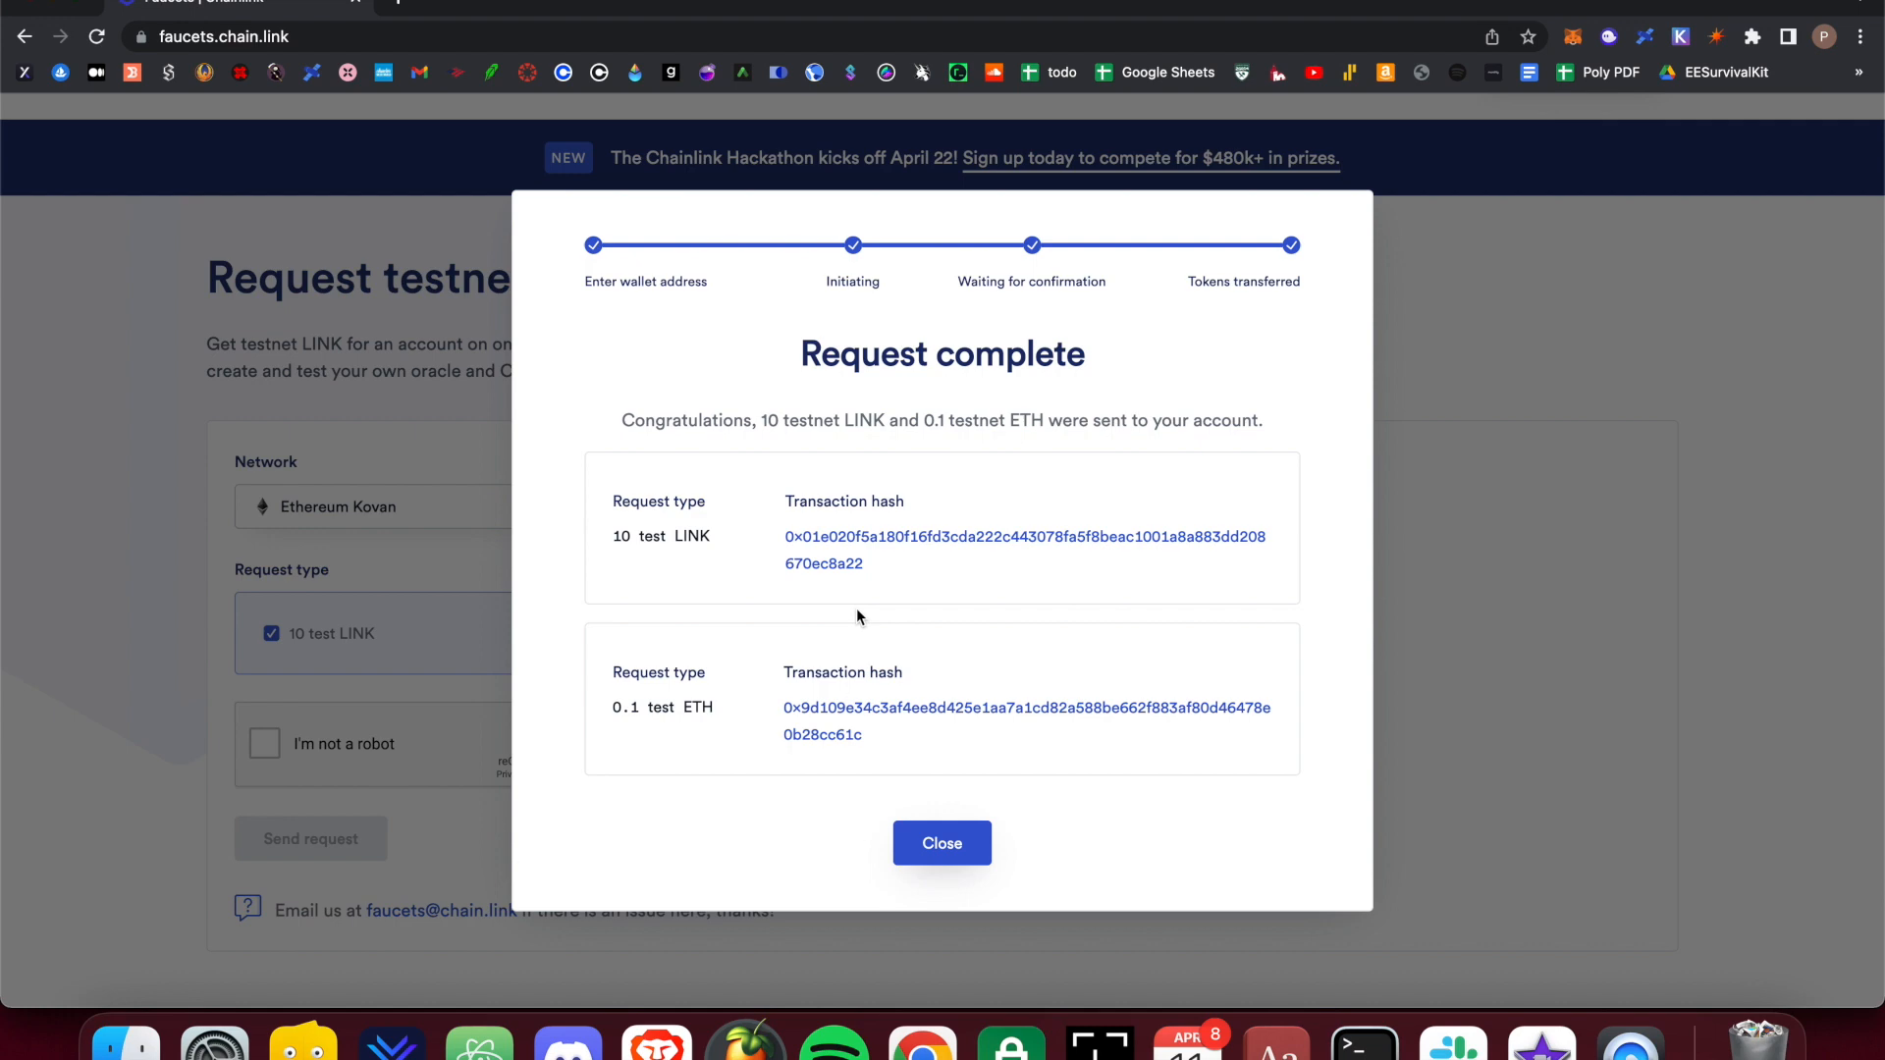
Close the Request complete dialog to return to the faucet form.
{"action": "left_click", "coordinate": [942, 842]}
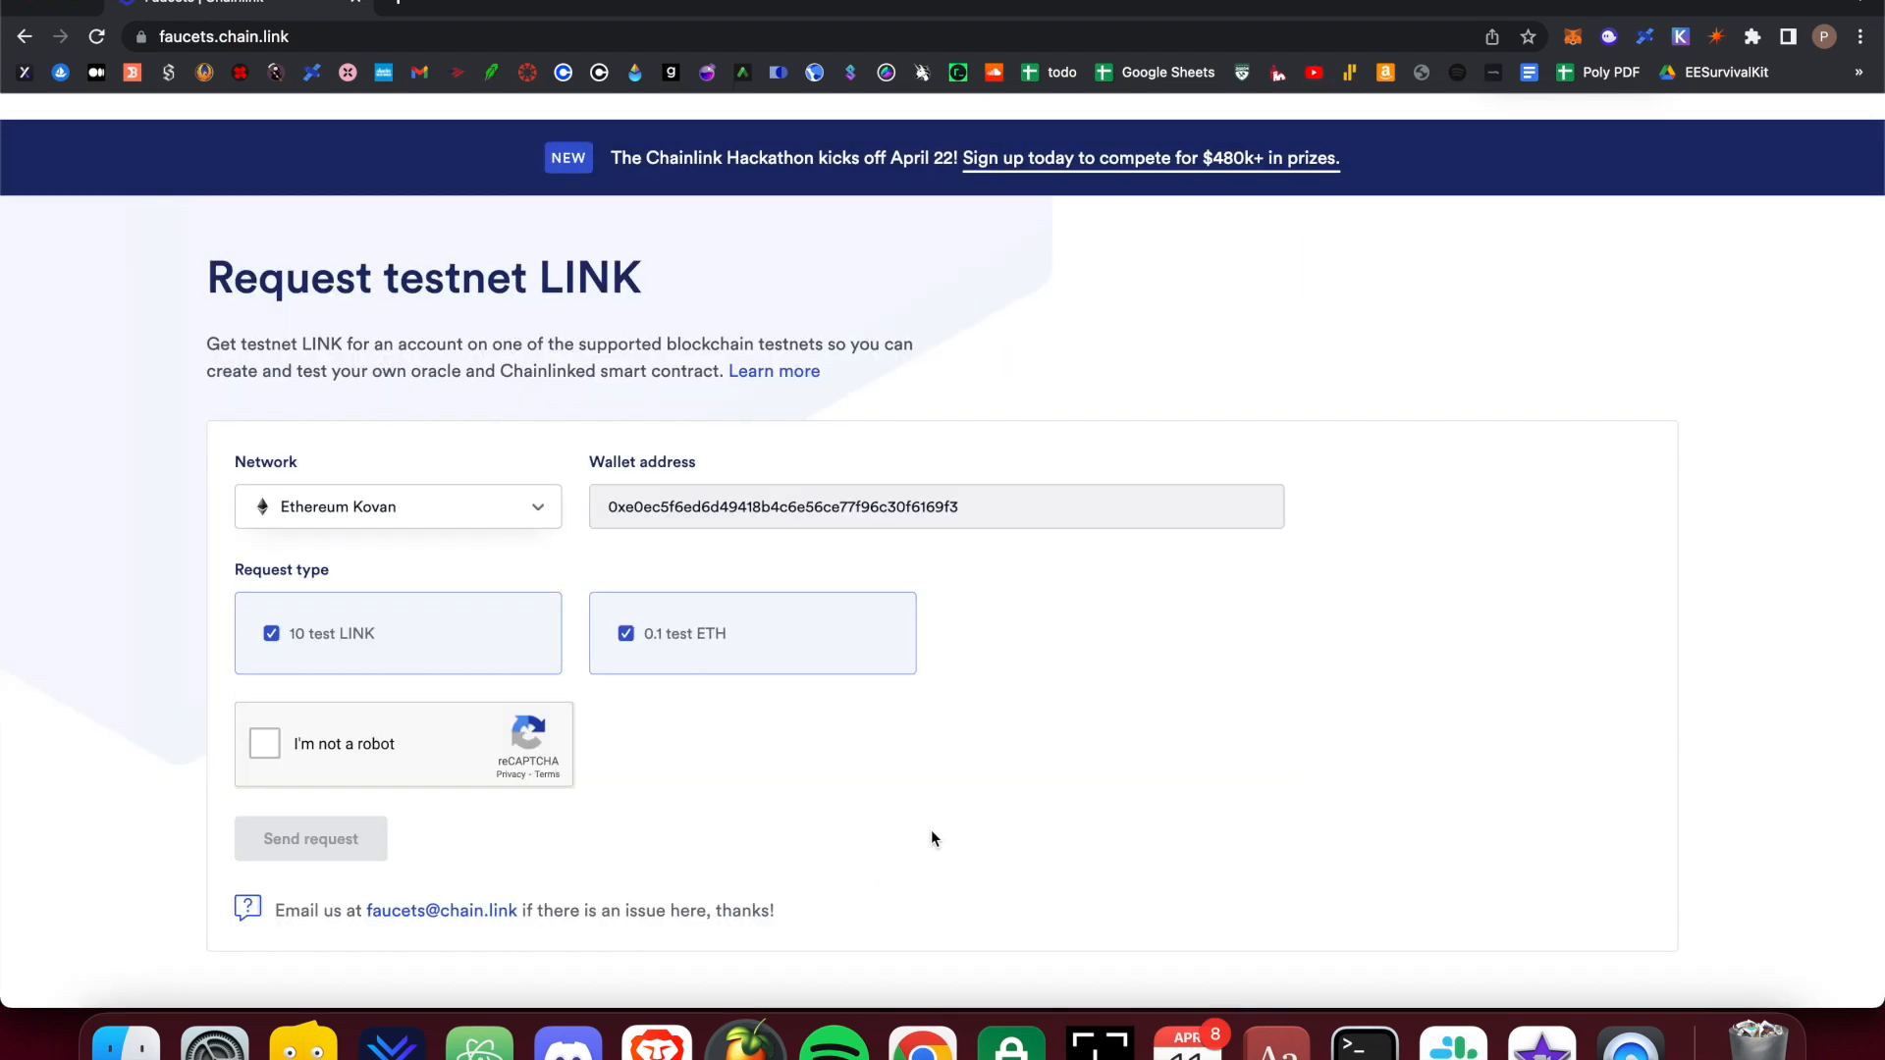